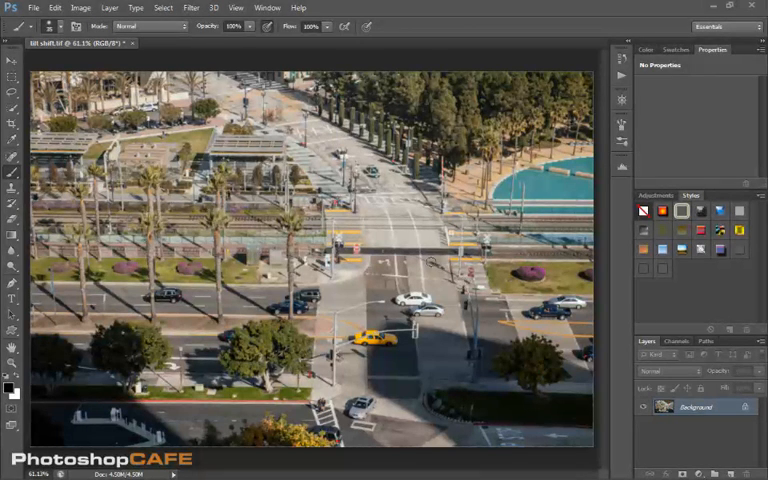
Open the Filter menu to list the filters available for the aerial street photo
click(190, 8)
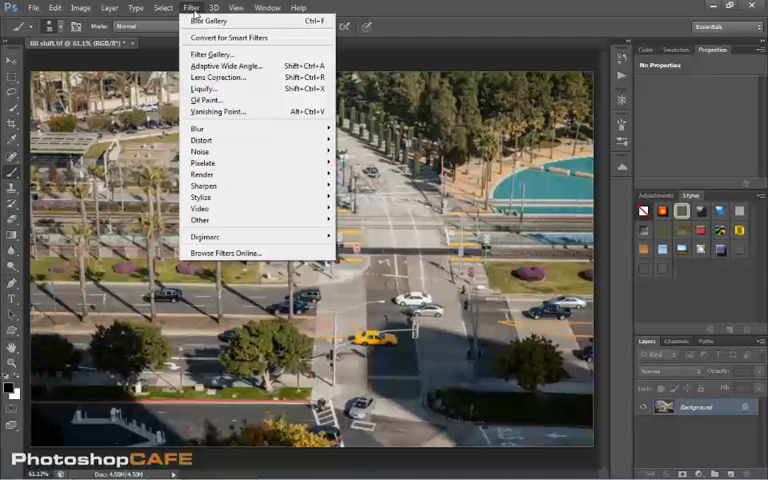
mouse_move(200, 128)
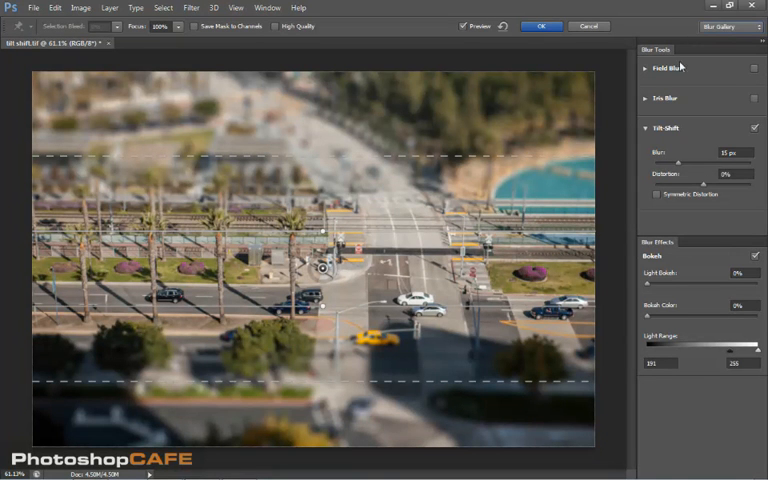
mouse_move(296, 356)
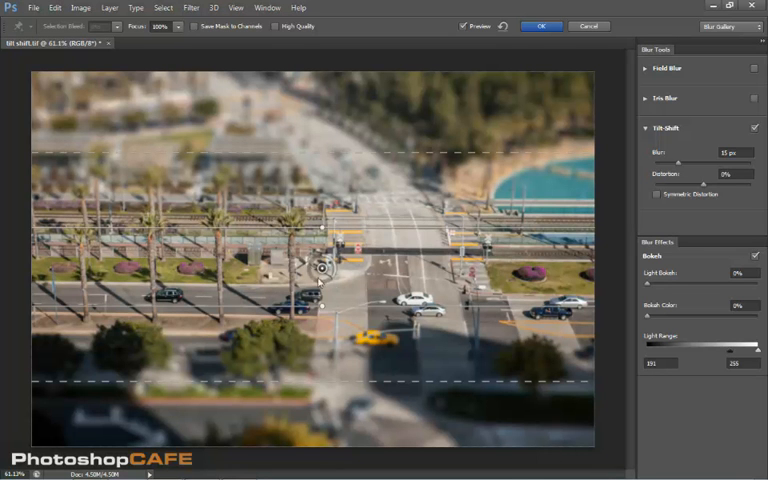
Reposition the Tilt-Shift sharp focus band over the street in the Blur Gallery preview
drag(320, 268, 320, 256)
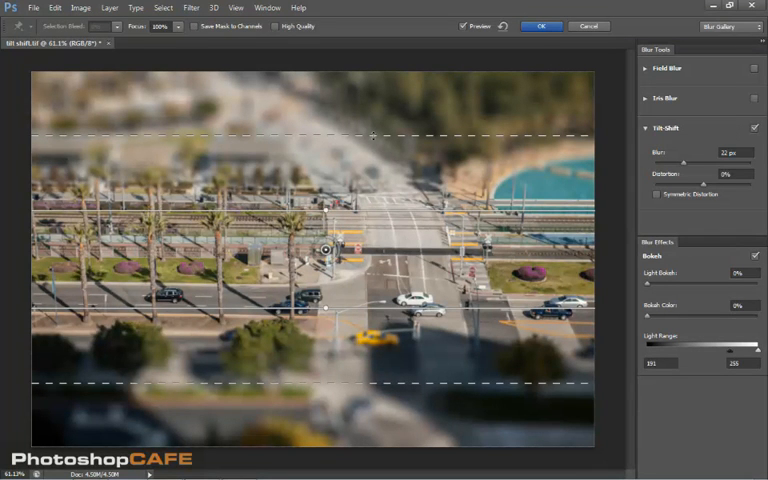
Raise the tilt-shift blur strength on the blur ring and narrow the sharp focus zone across the intersection
drag(372, 136, 372, 196)
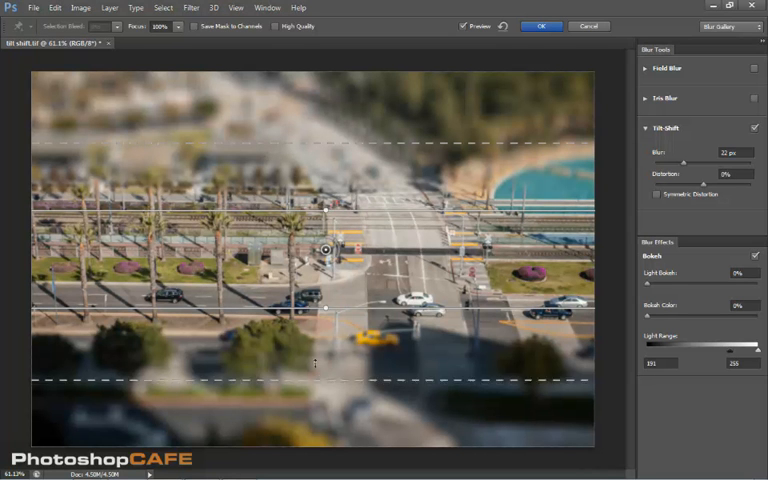
drag(316, 384, 316, 348)
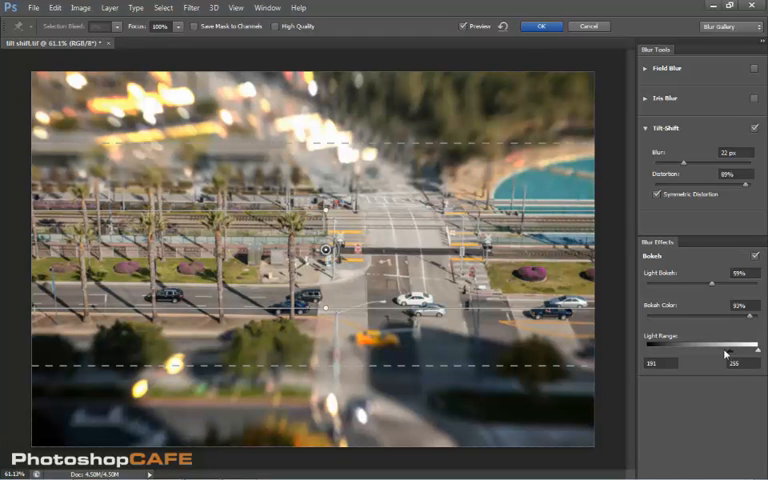
Lower the Light Range sliders so more bright spots in the blurred areas glow as bokeh highlights
drag(724, 352, 684, 352)
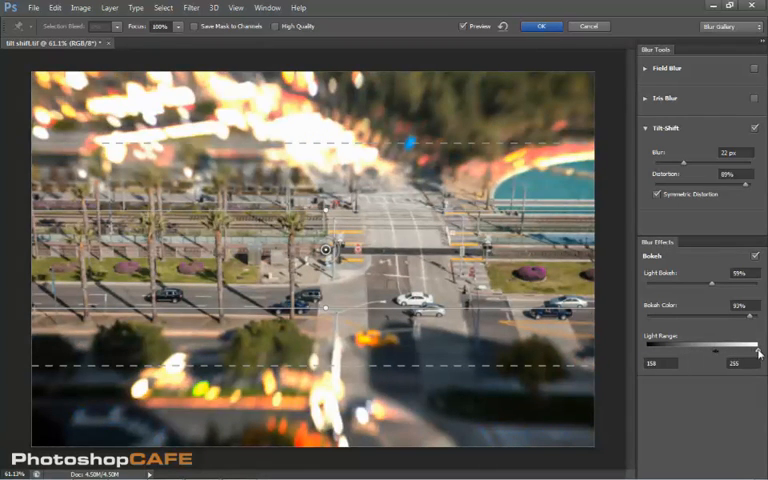
drag(758, 352, 720, 352)
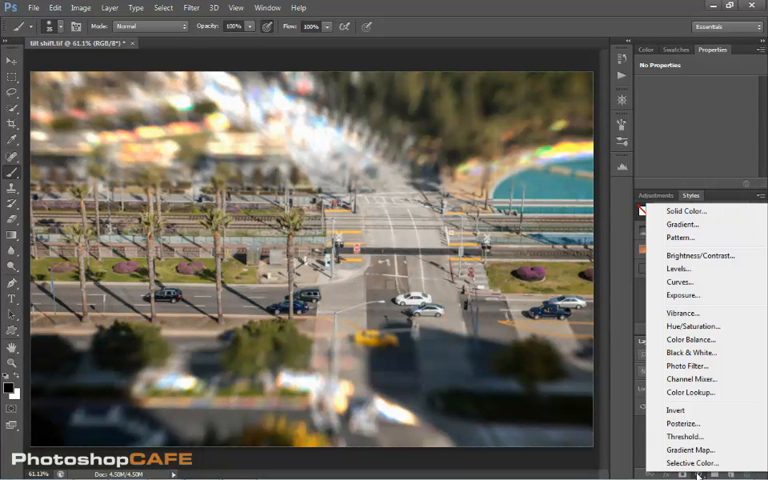
Add a Vibrance adjustment layer above the tilt-shift street photo
click(682, 312)
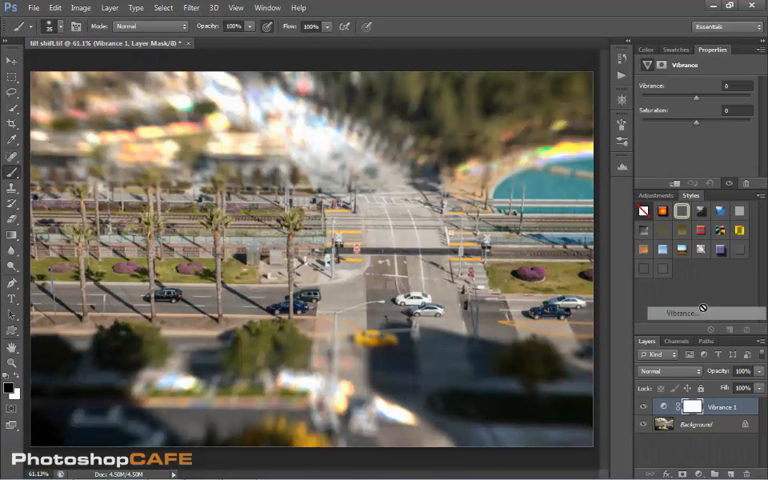
mouse_move(674, 194)
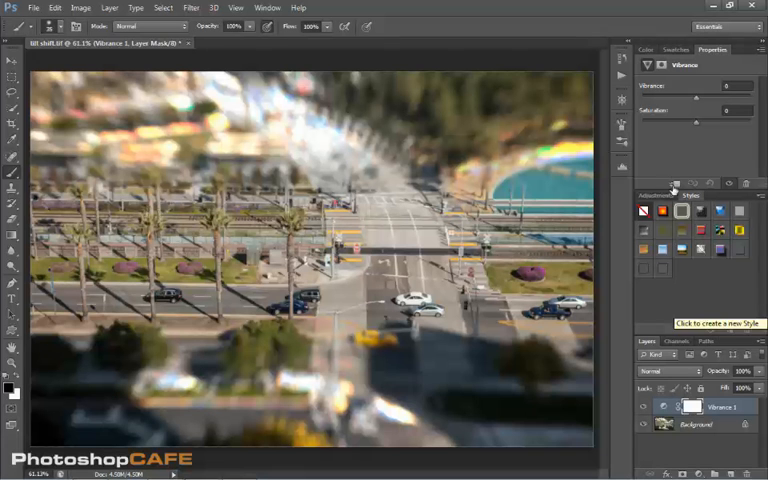